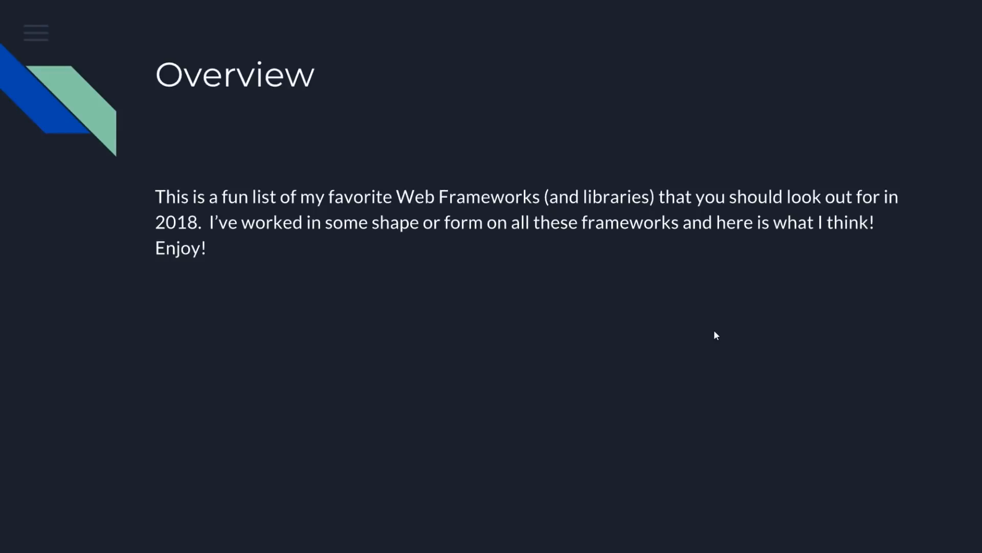
mouse_move(576, 313)
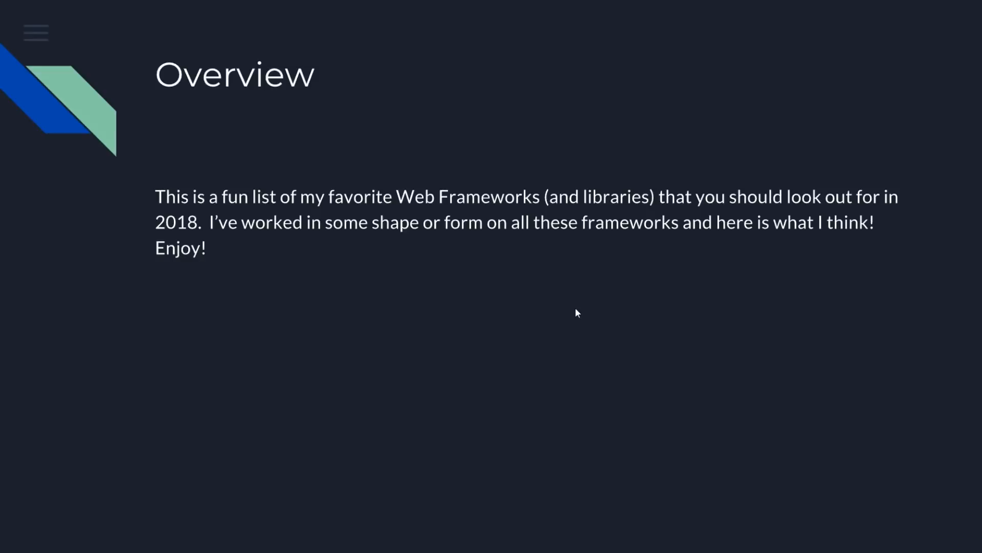
mouse_move(535, 301)
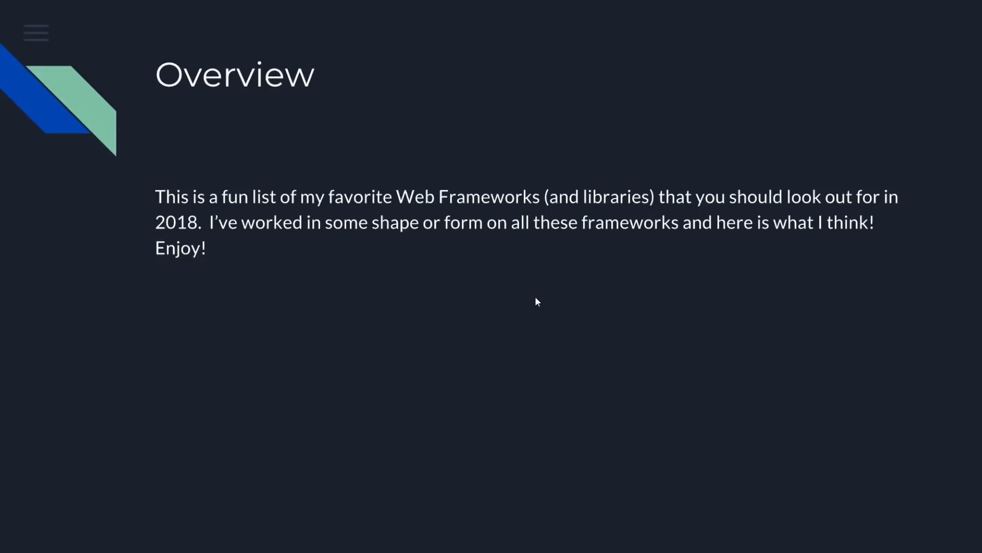